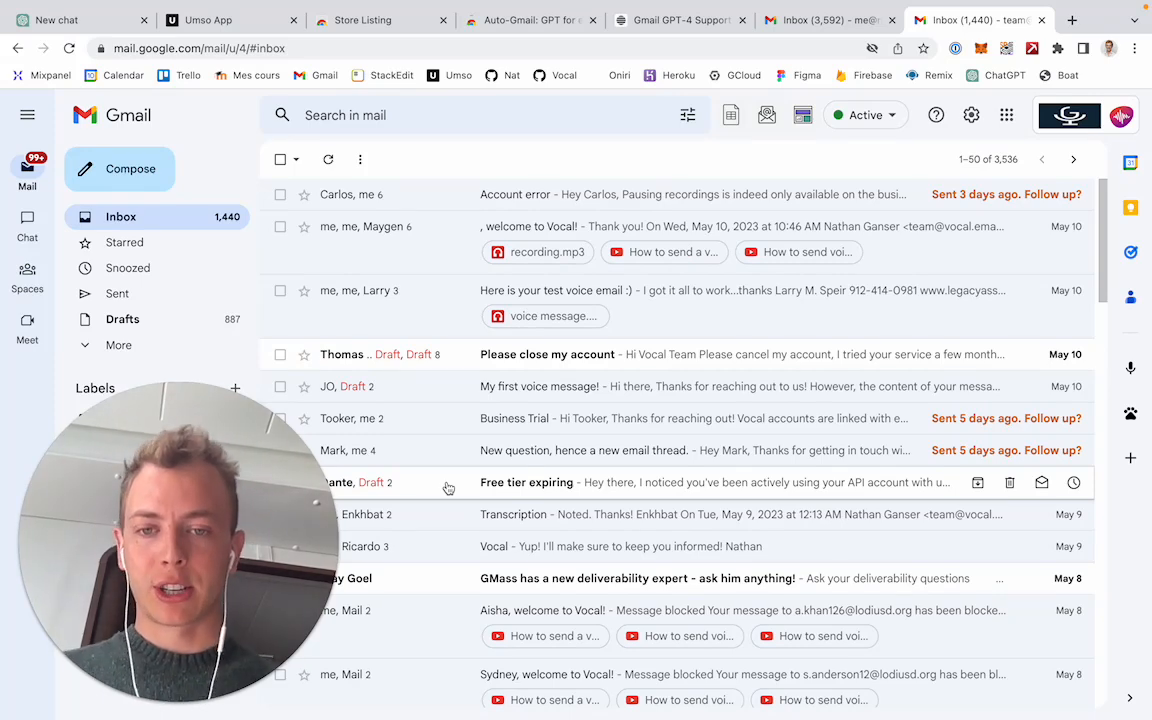
View the 'Free tier expiring' email and the unsent AI-drafted reply beneath it
scroll(down, 3)
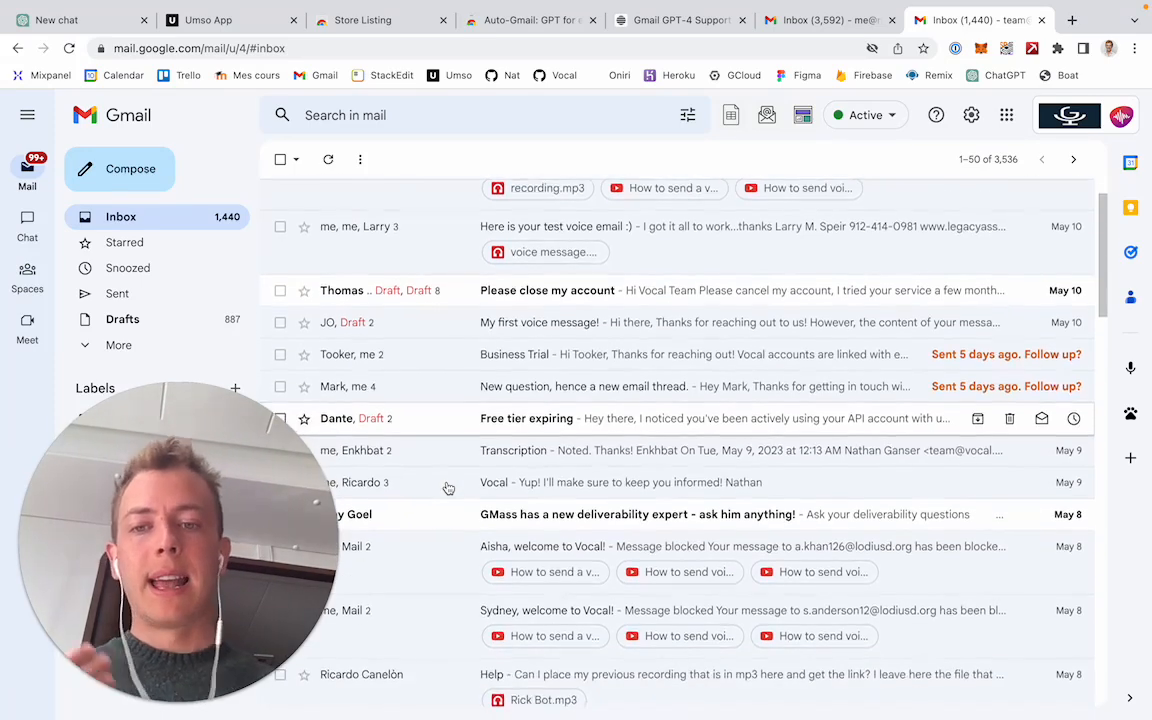
click(527, 418)
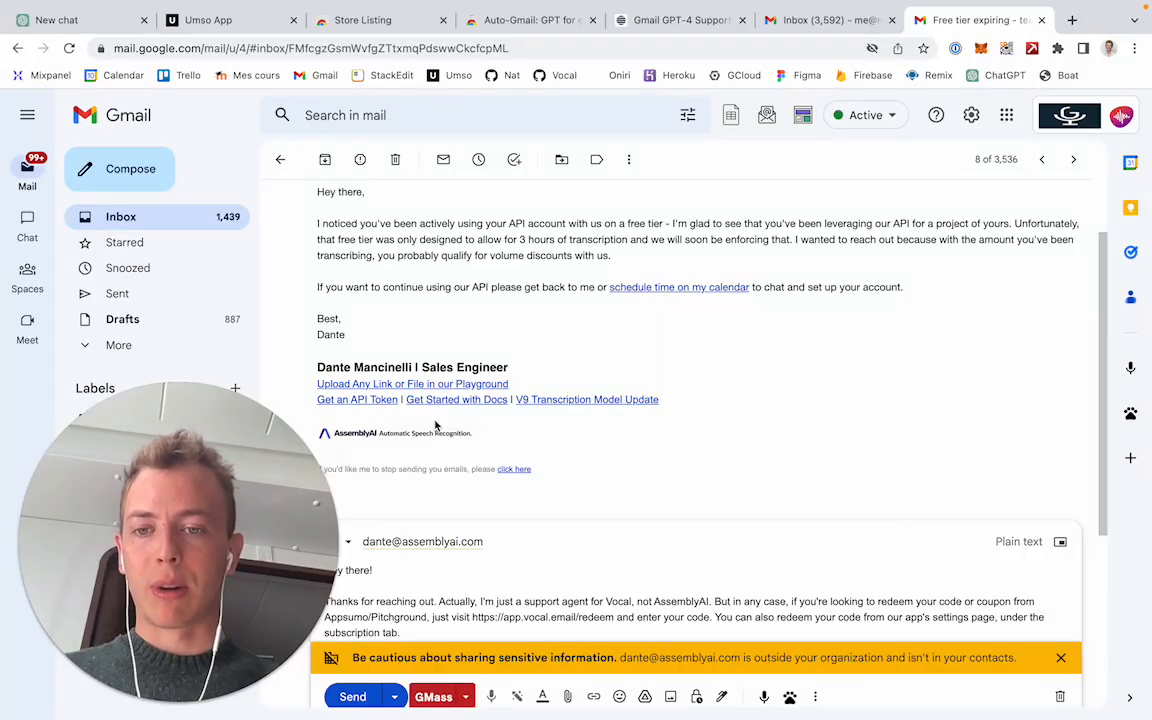
scroll(up, 3)
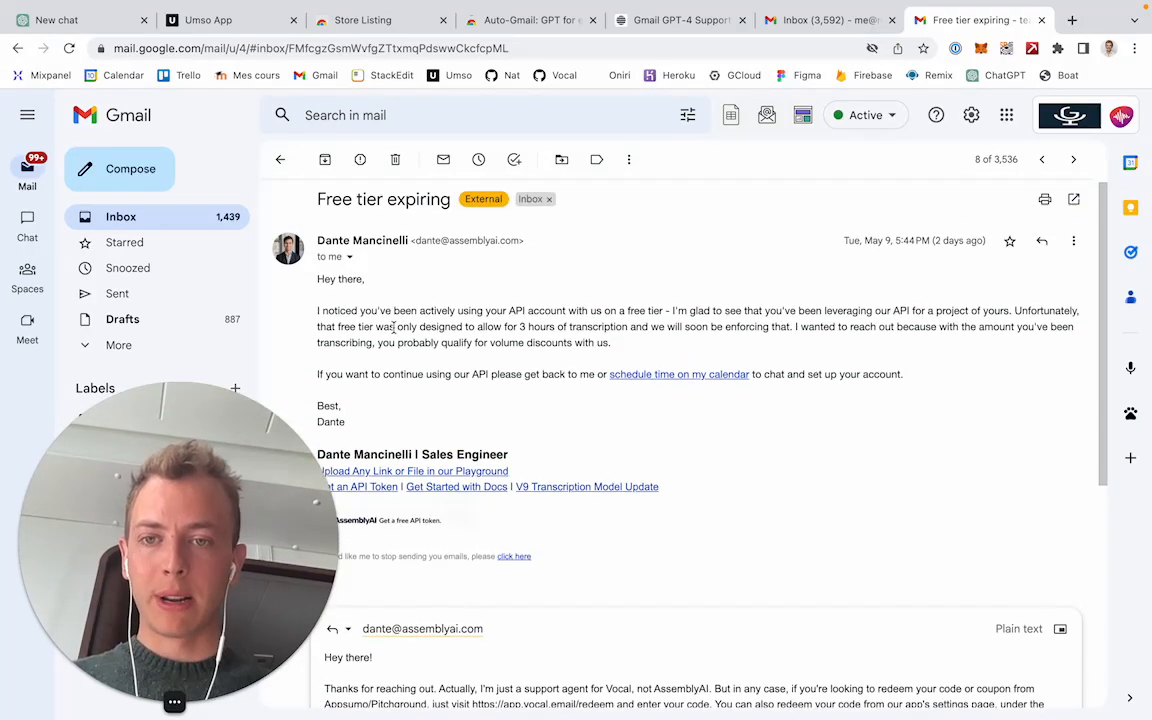
scroll(down, 3)
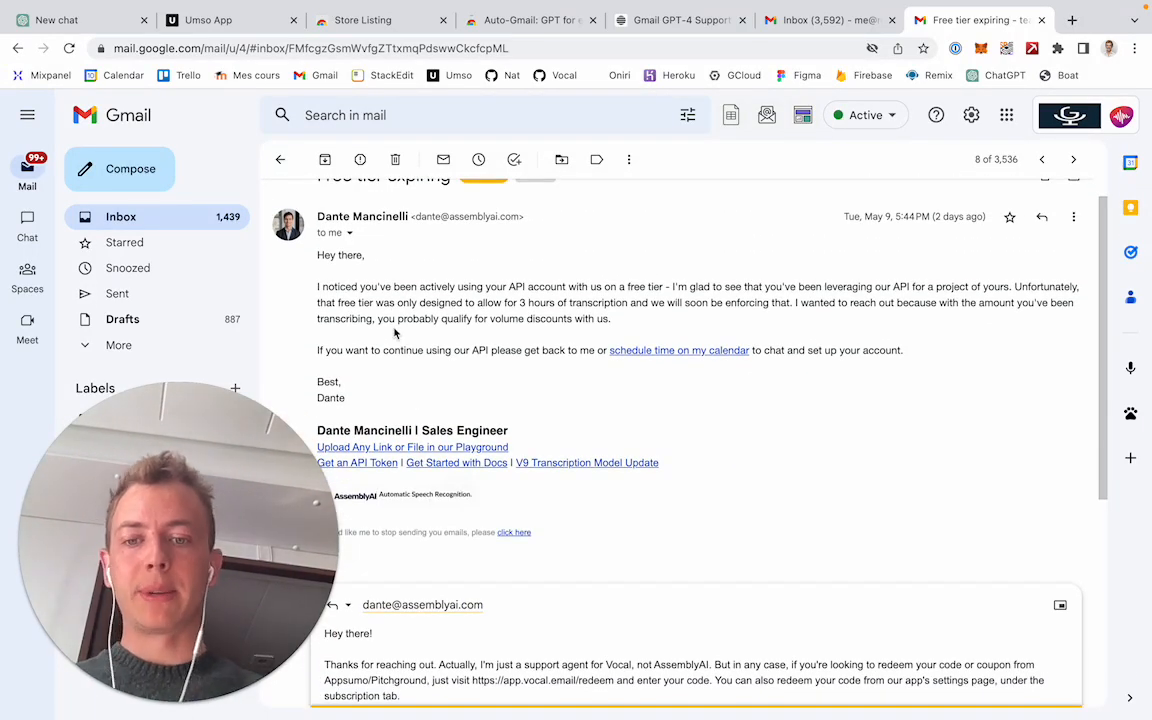
scroll(down, 3)
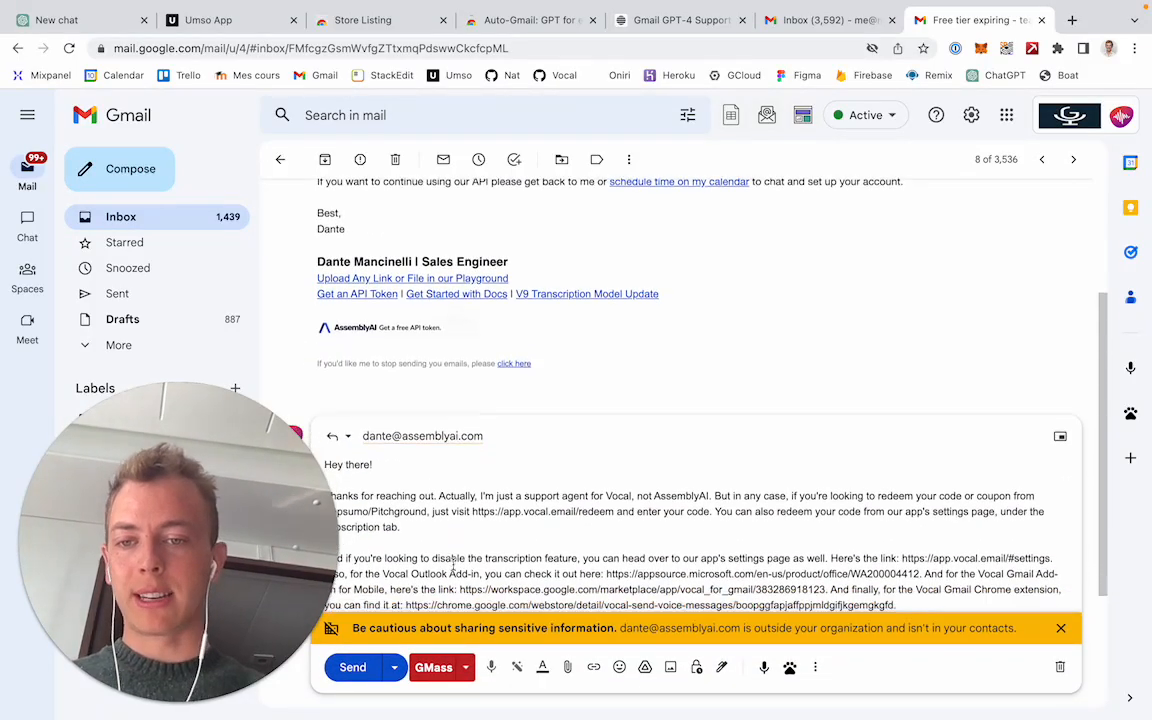
scroll(down, 3)
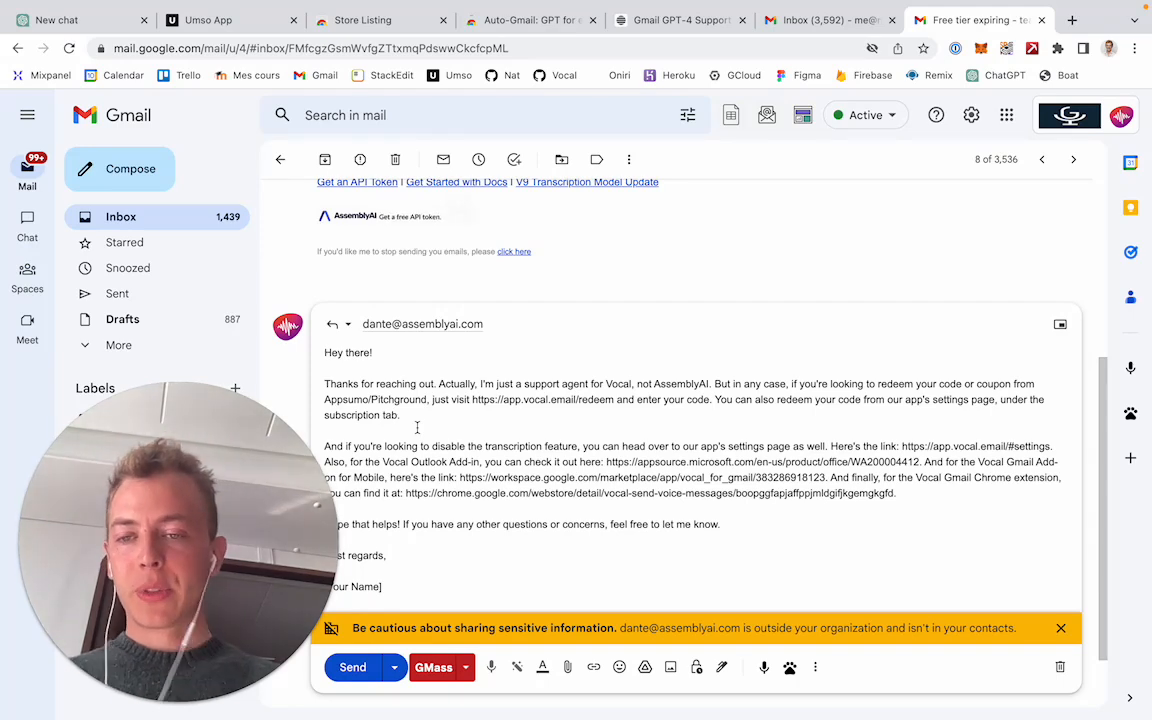
View the 'Please close my account' email and the drafted reply to Tom confirming closure
click(280, 159)
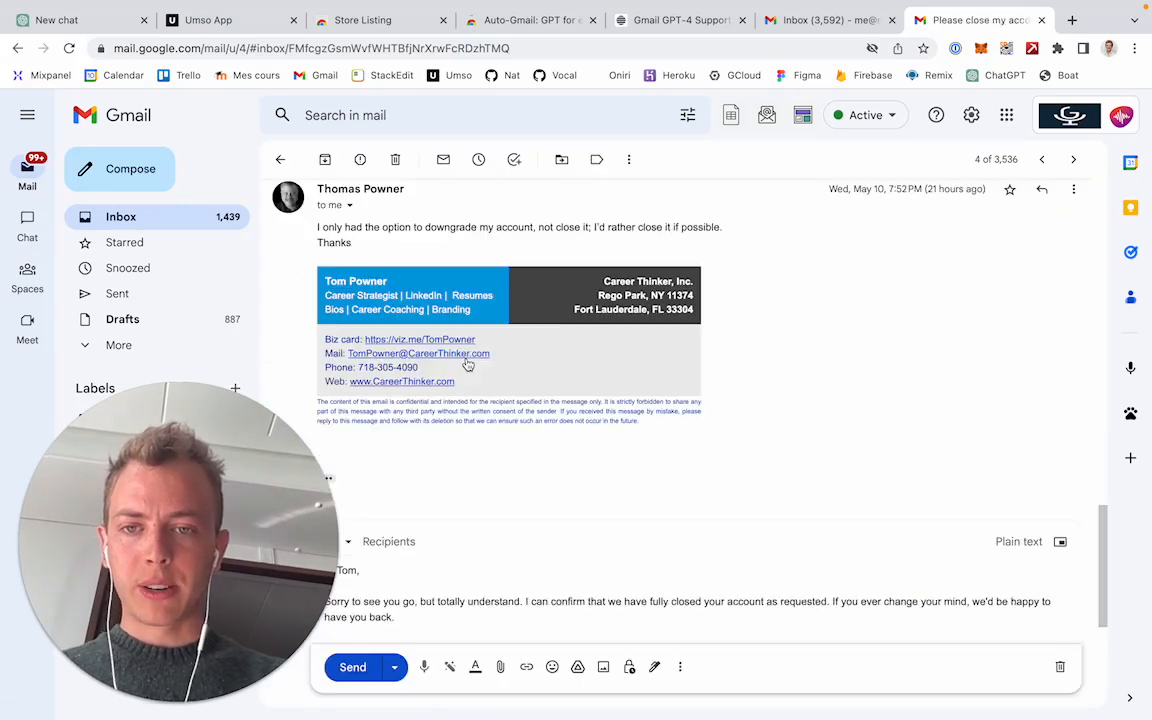
scroll(down, 3)
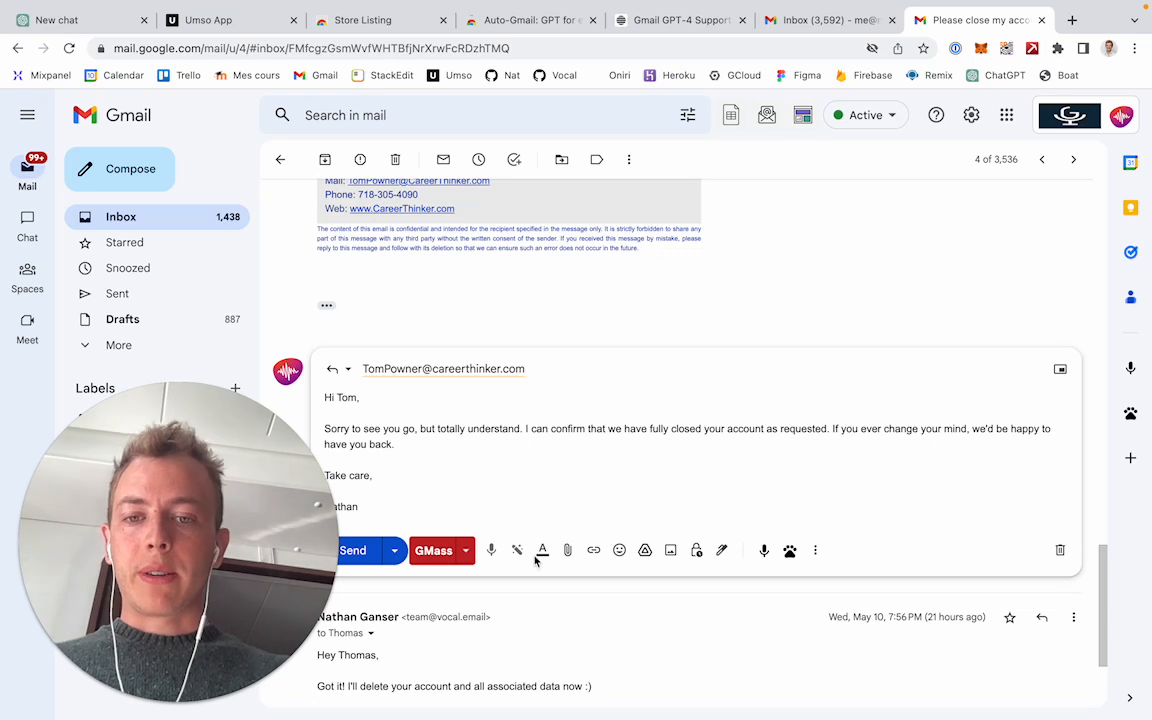
mouse_move(517, 550)
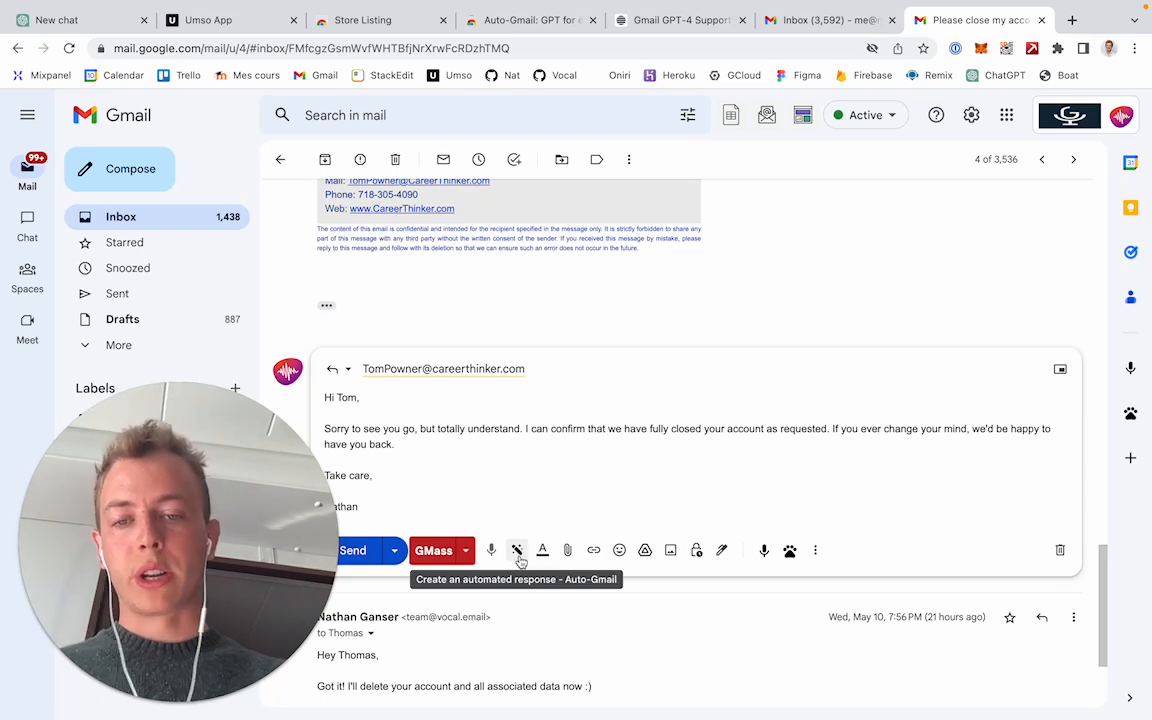
Review Auto-Gmail's Documentation panel of support Q&A used as reply context
click(517, 550)
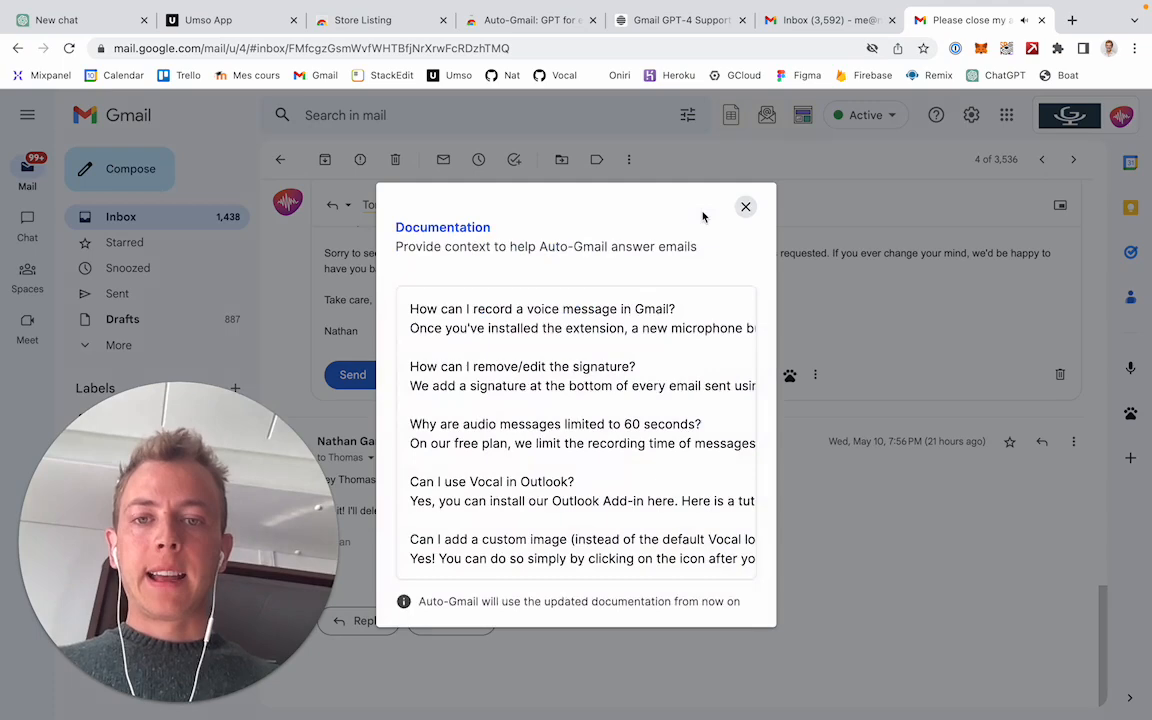
scroll(down, 3)
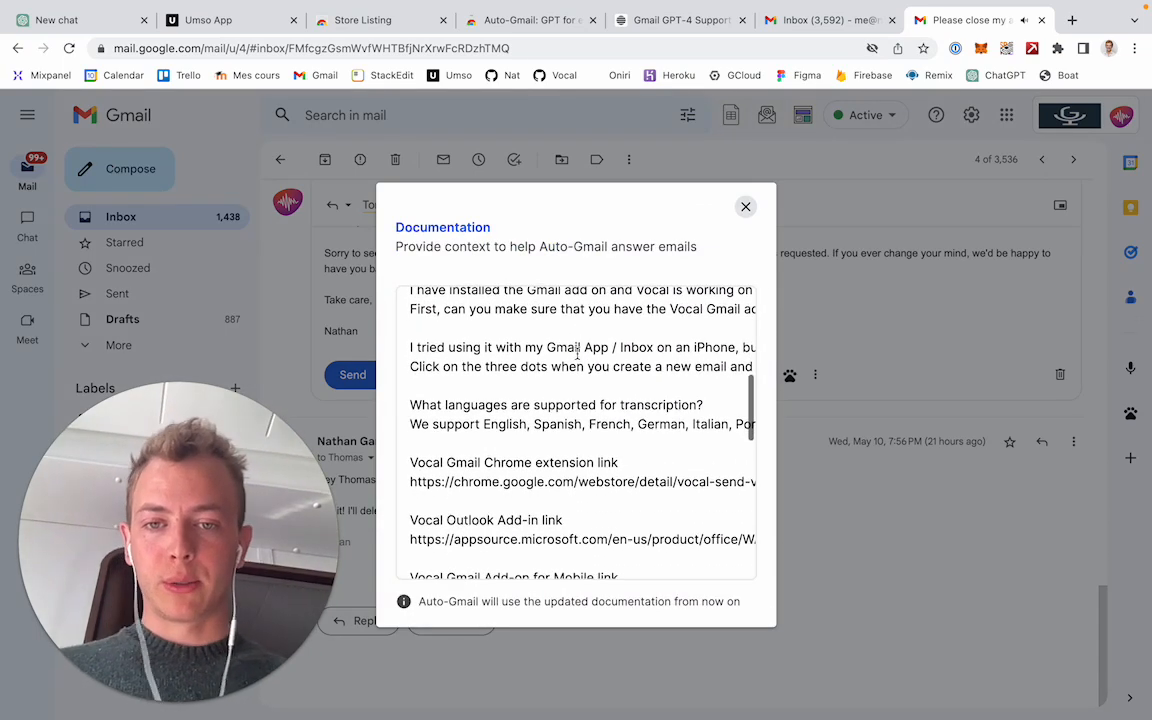
scroll(down, 3)
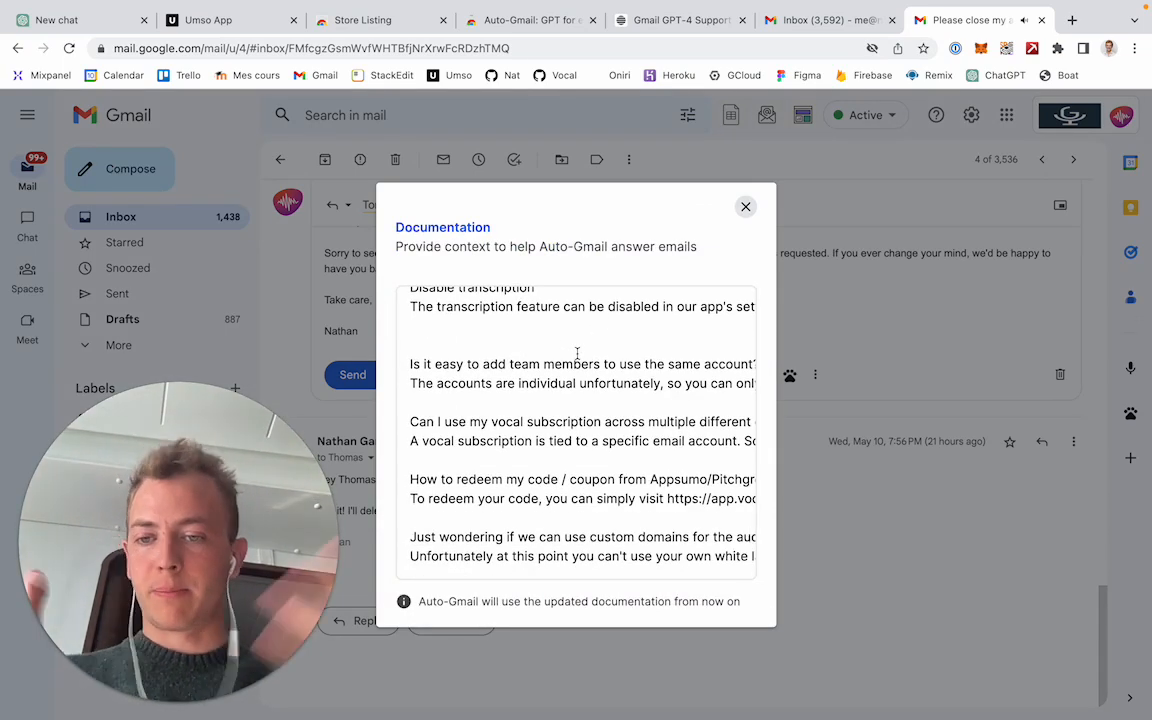